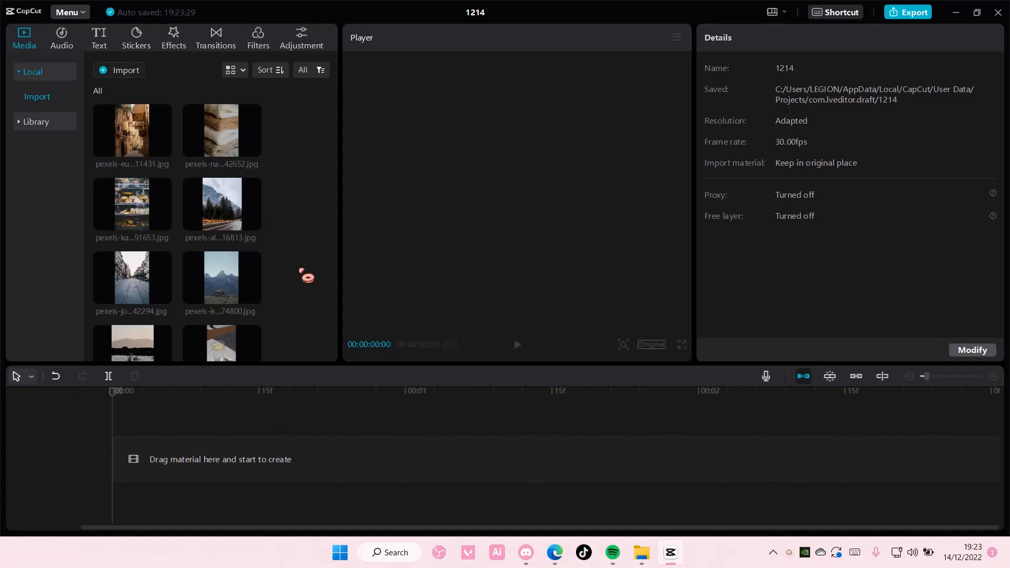
Open the Audio library, look at Extracted audio, then return to the Music Beat song list
left_click(62, 30)
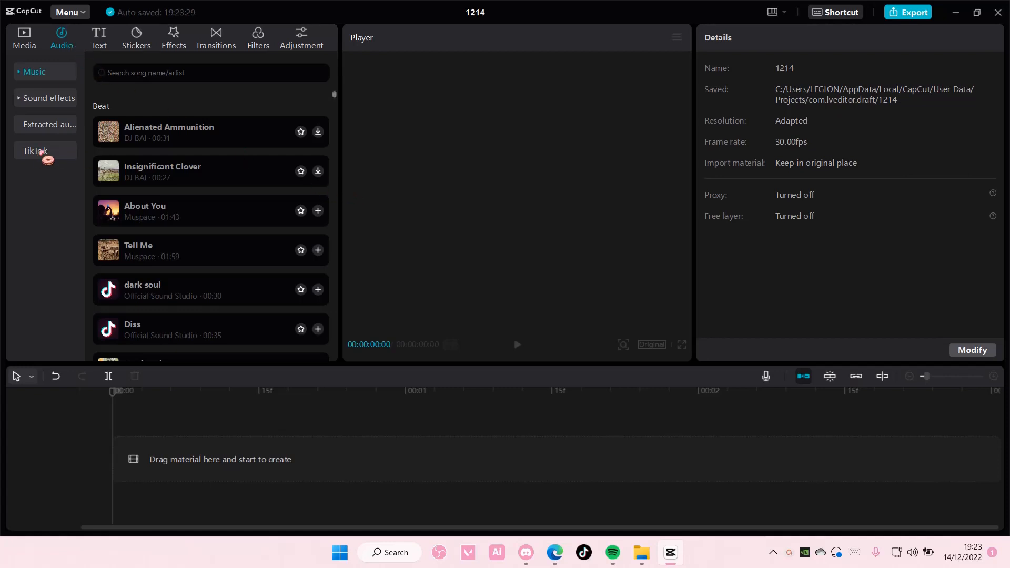
left_click(51, 125)
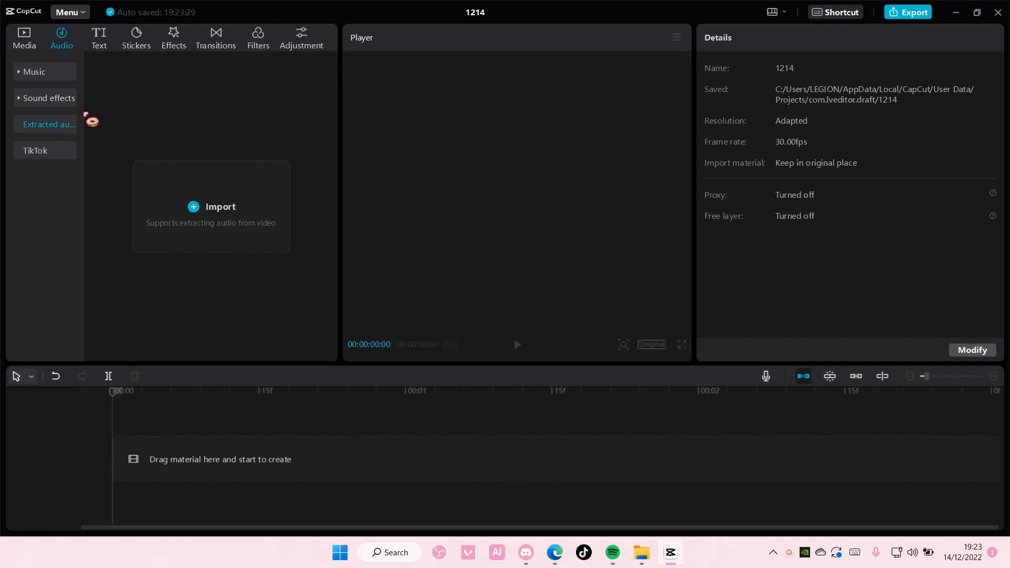
left_click(33, 72)
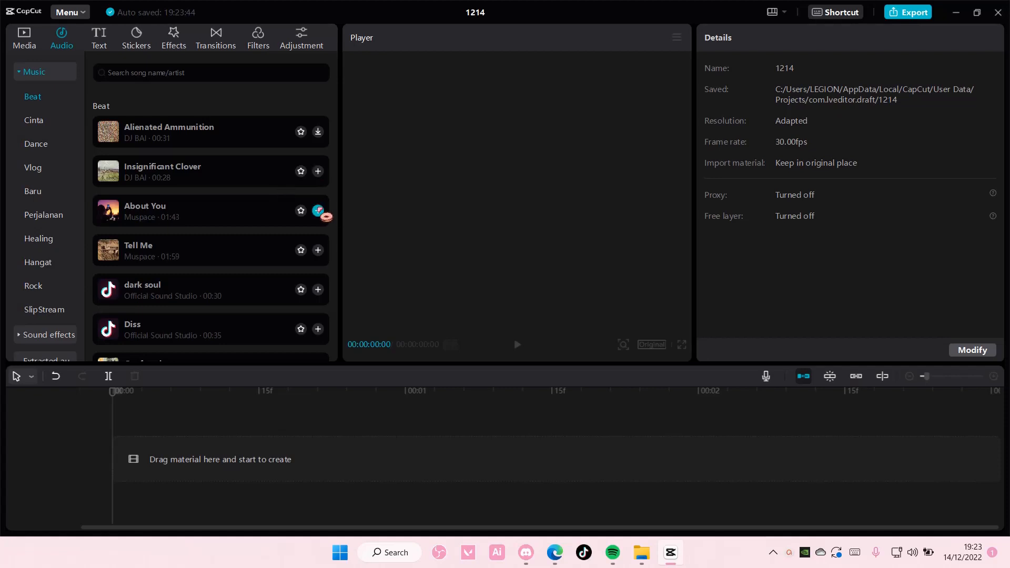
mouse_move(318, 210)
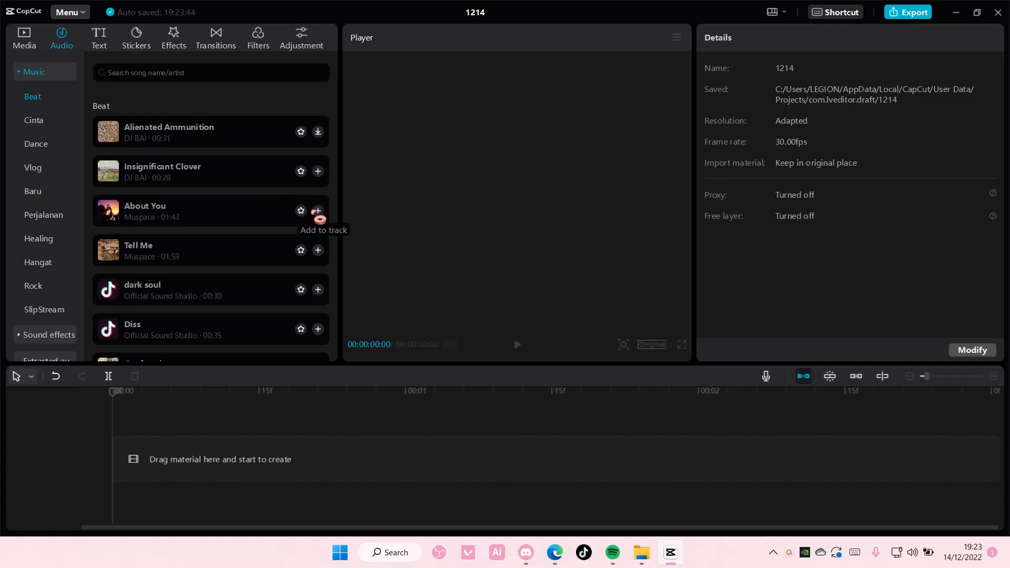
Add the Vlog song 'Royal Legislature' to the audio track and zoom into the timeline's first seconds
left_click(32, 168)
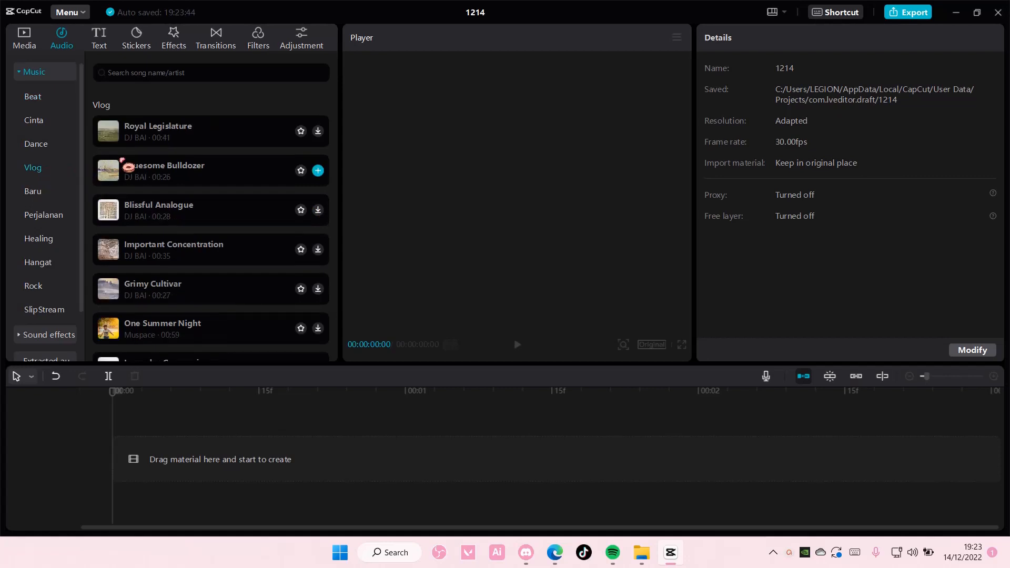
left_click(318, 131)
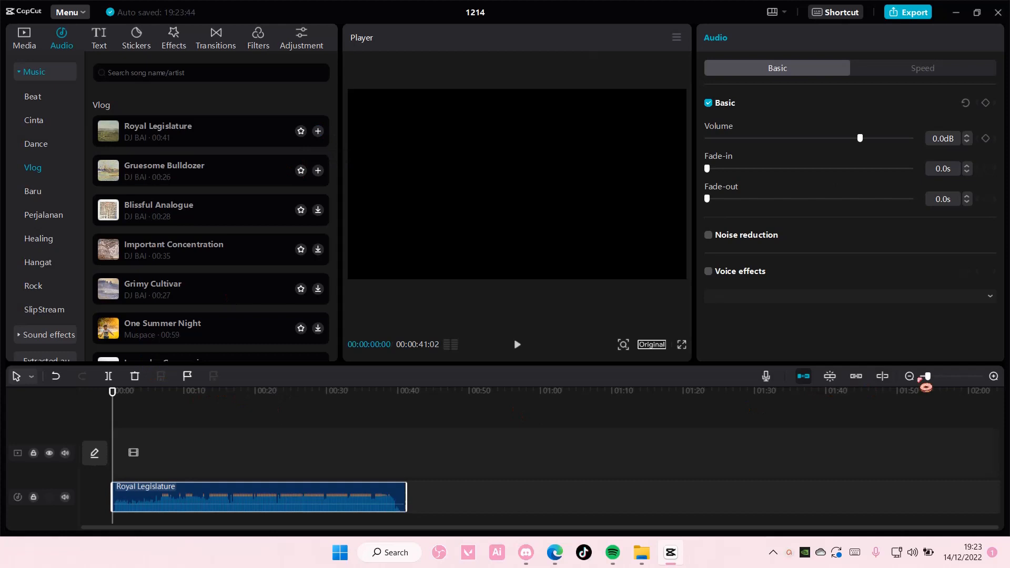
left_click_drag(927, 377, 933, 376)
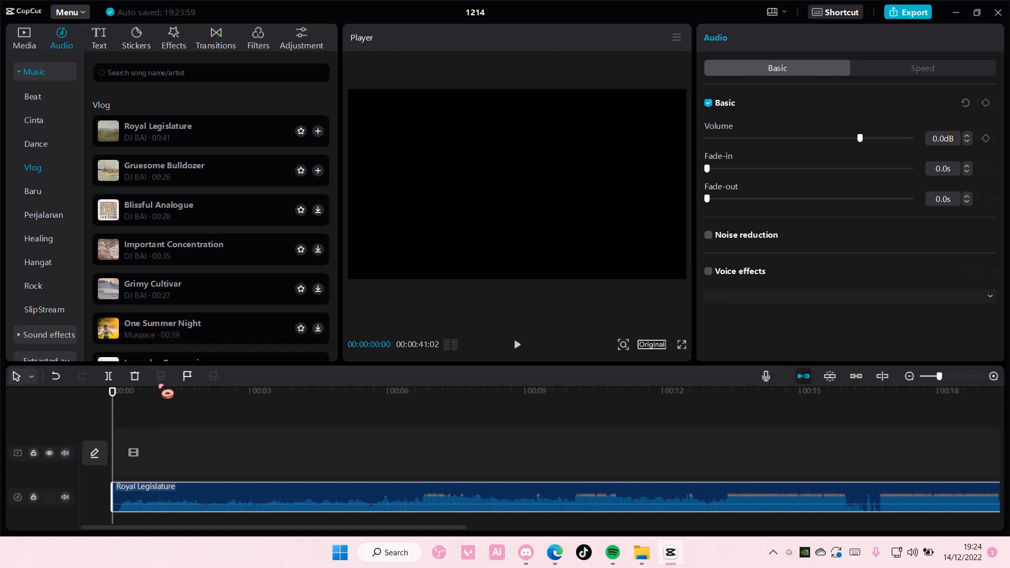
mouse_move(187, 377)
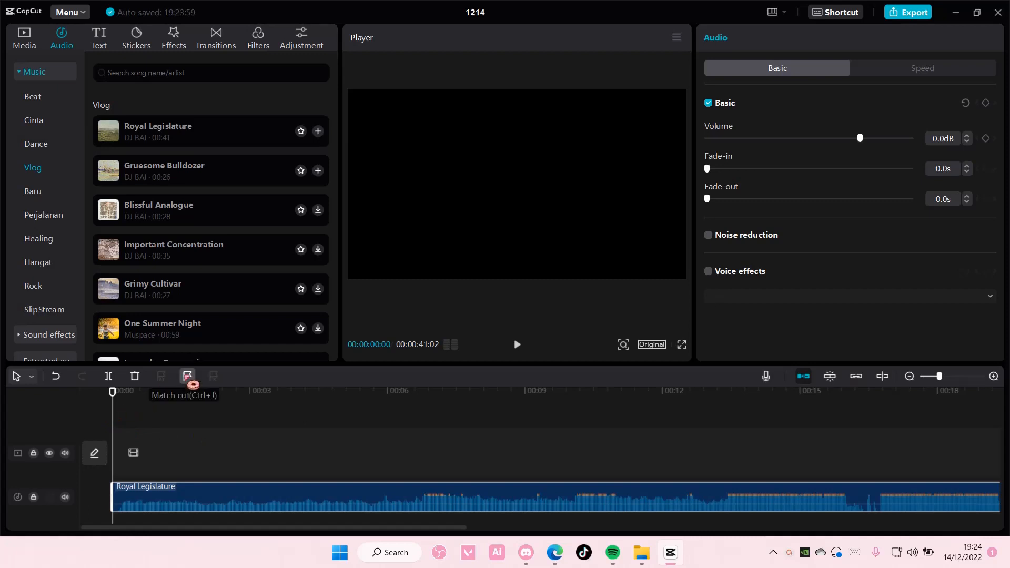
Drop beat markers along the Royal Legislature track during playback, with photos imported above it
left_click(516, 344)
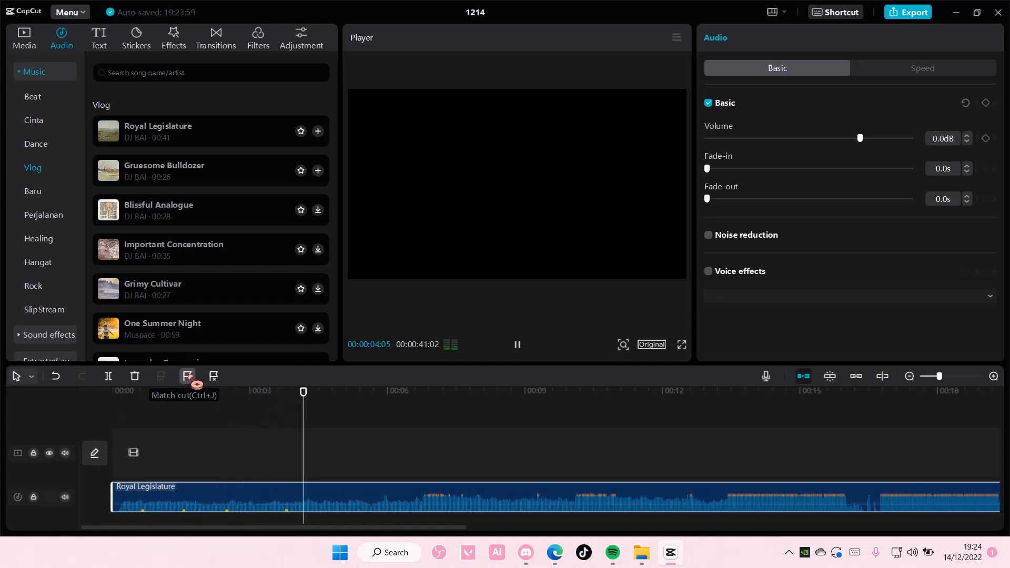
left_click(395, 391)
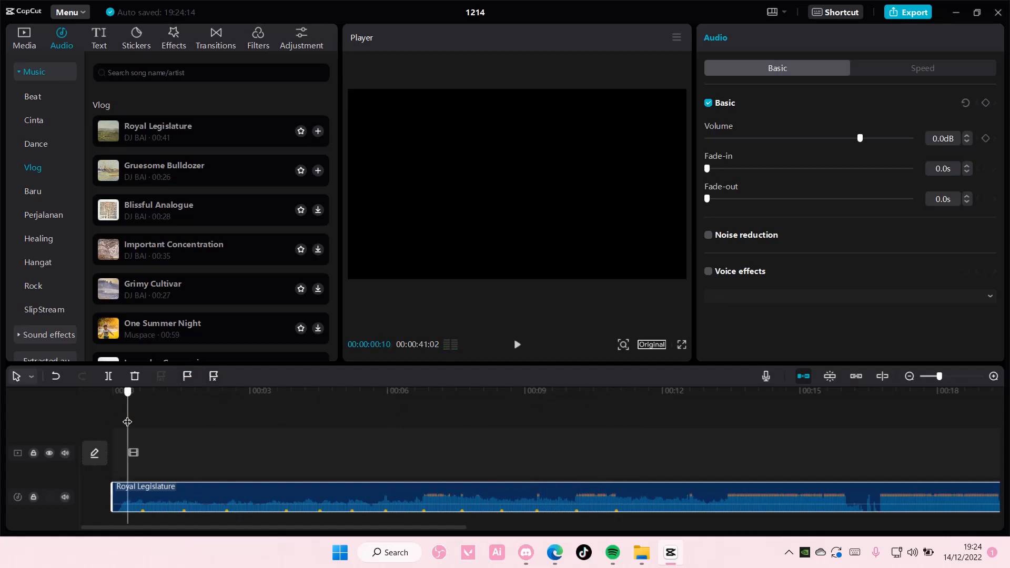
left_click(25, 32)
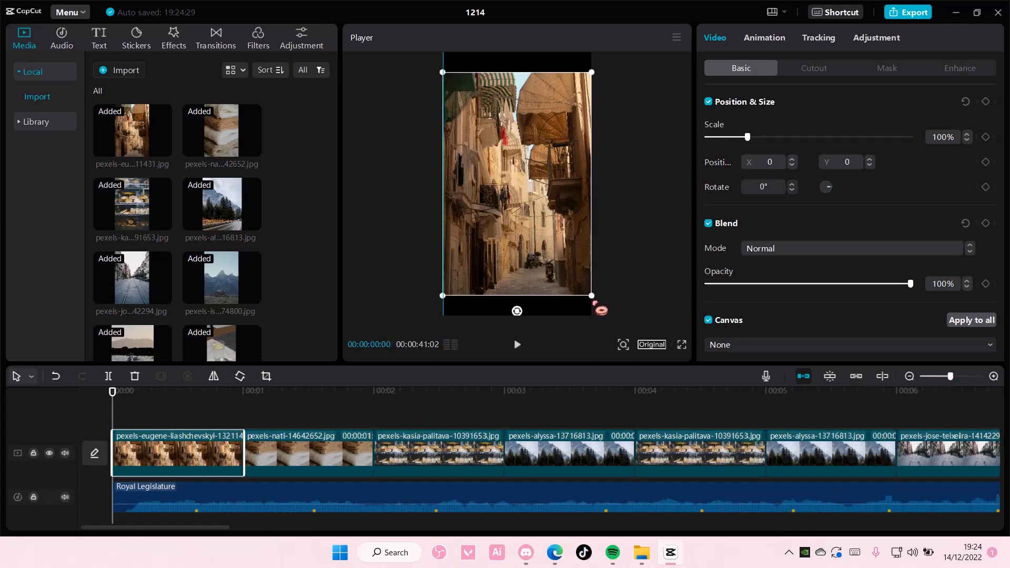
Trim the first photo clips so their right edges snap to beat markers
left_click_drag(747, 137, 755, 137)
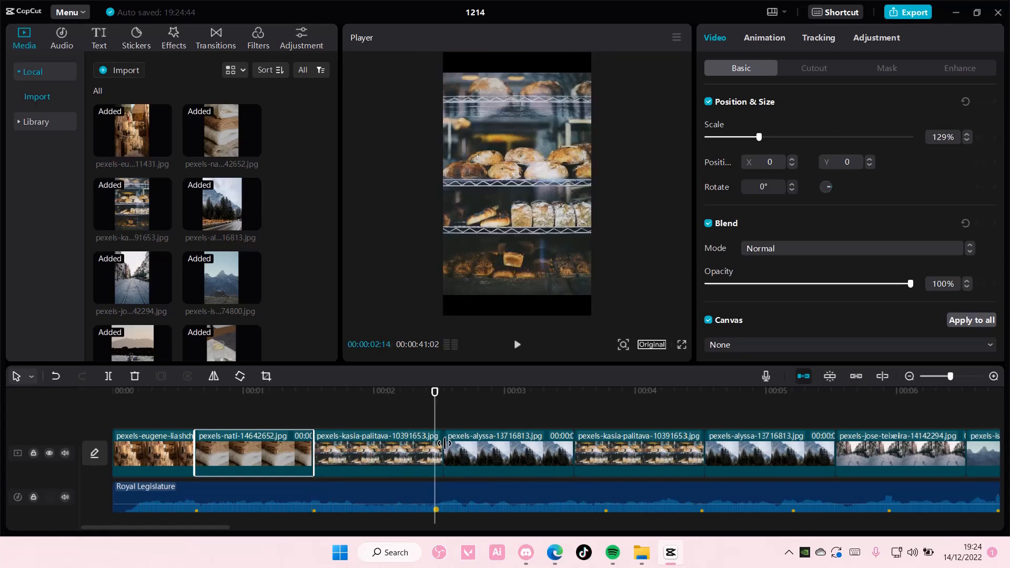
left_click(378, 454)
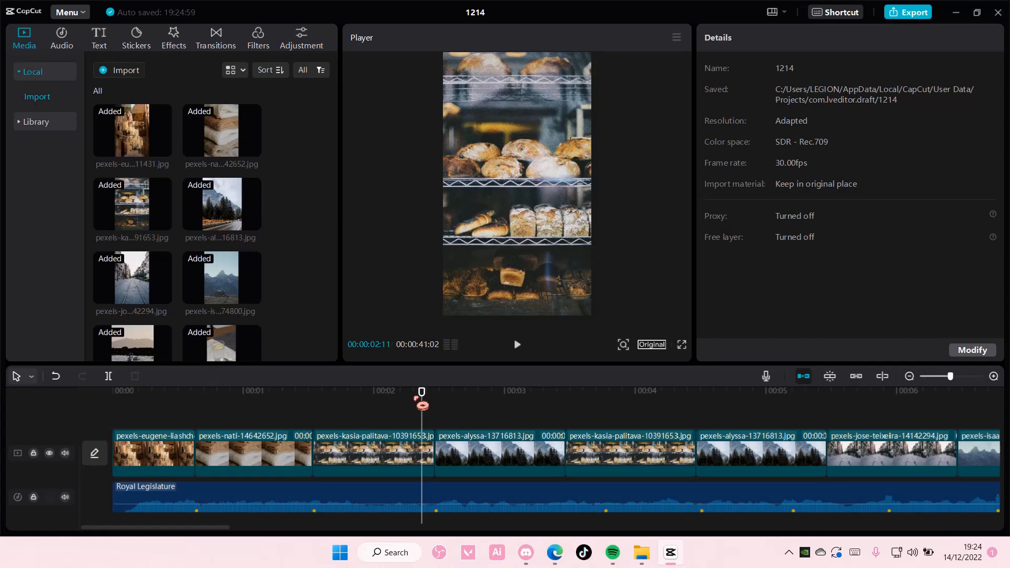
Scale the mountain road photo to fill the vertical frame and extend its clip to the next beat marker
left_click(499, 453)
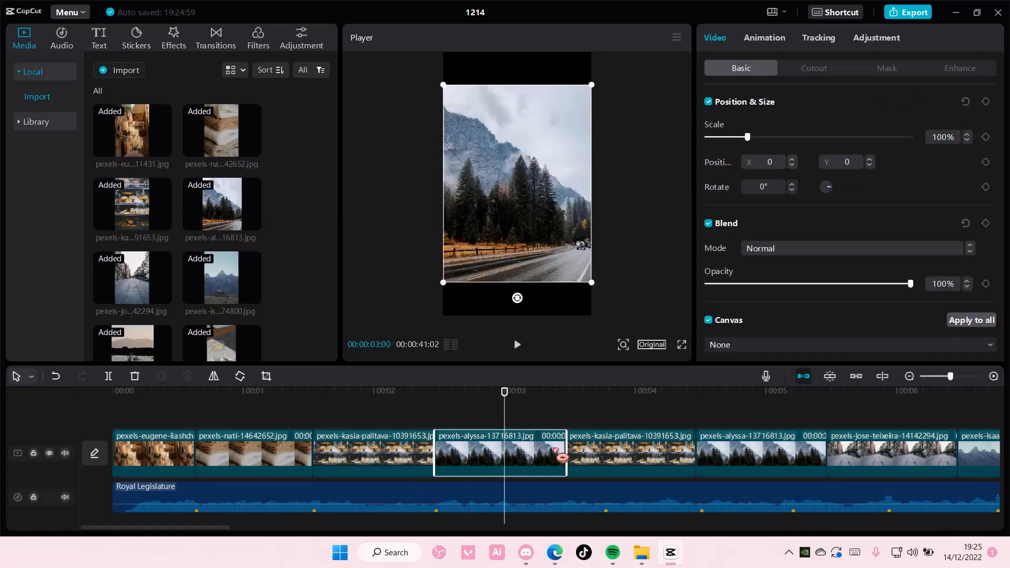
left_click_drag(748, 137, 763, 136)
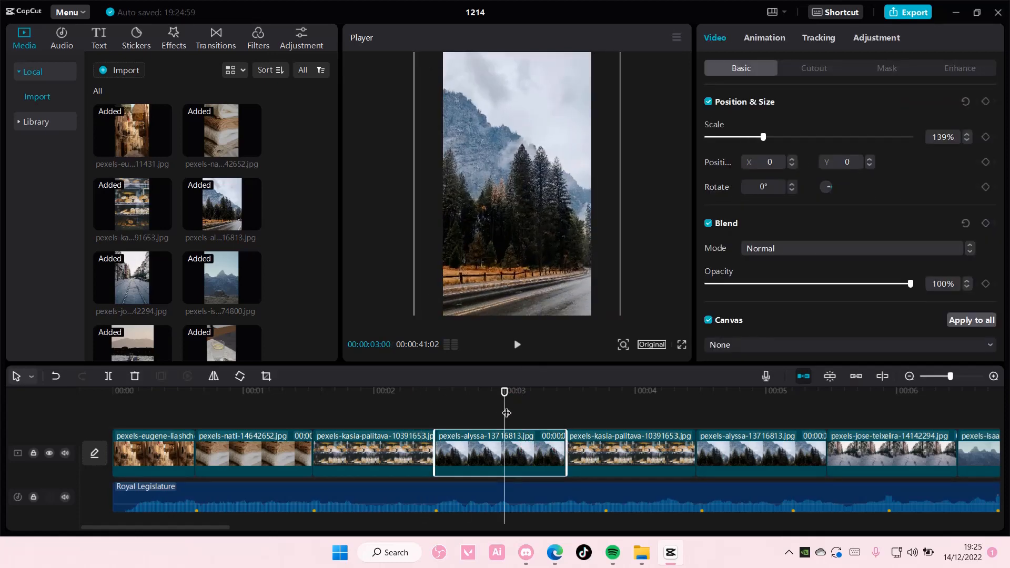
left_click_drag(565, 458, 605, 457)
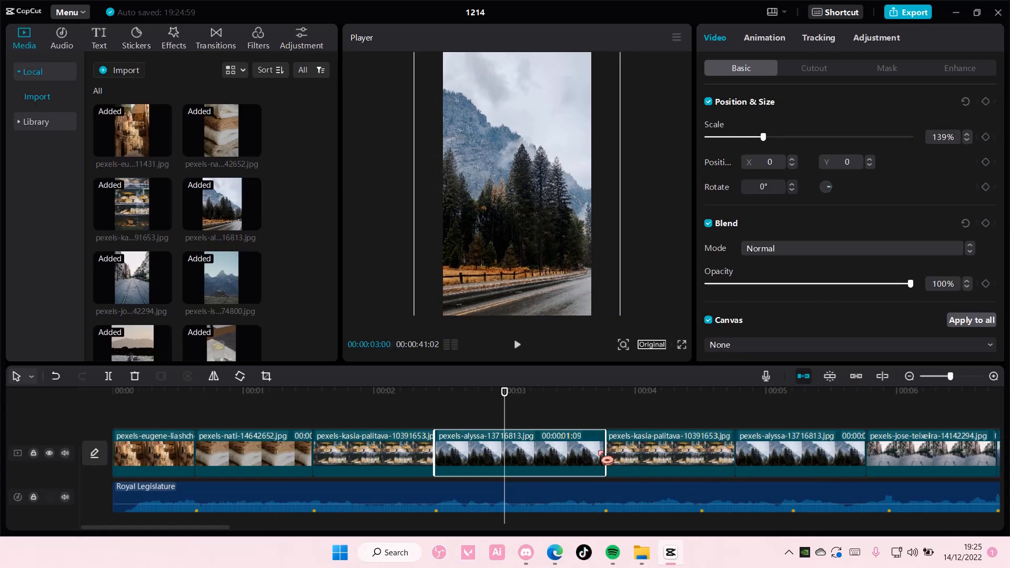
left_click_drag(505, 391, 605, 392)
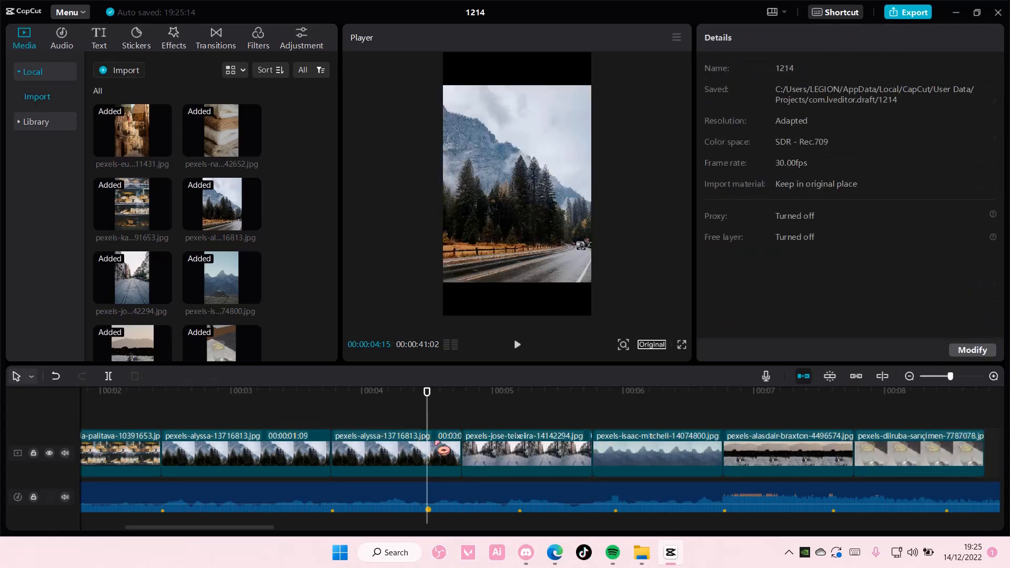
Trim the tram street photo and the remaining clips to end on beat markers
left_click(396, 456)
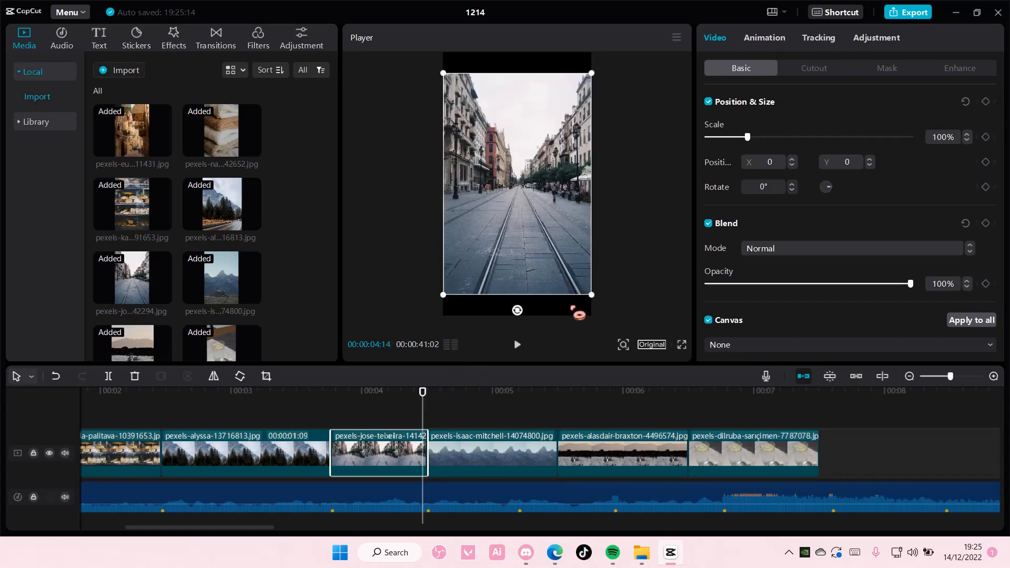
left_click(462, 392)
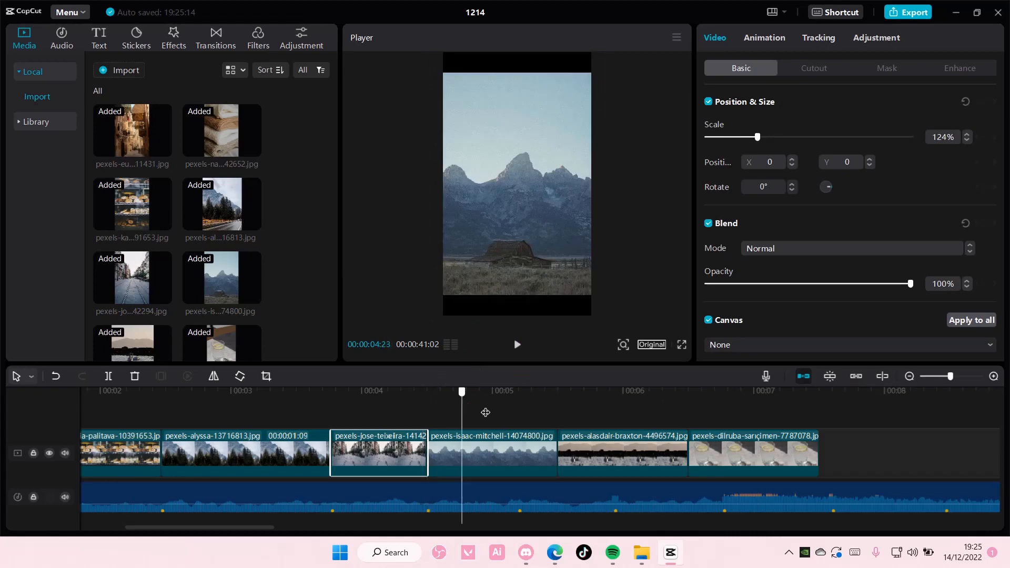
left_click(492, 459)
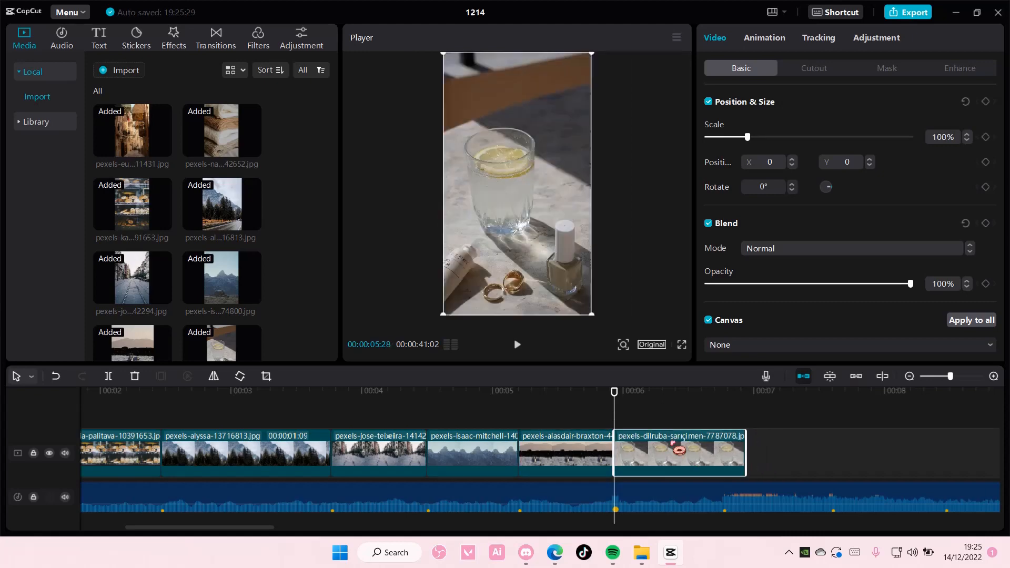
Zoom out to the whole sequence, return to the start, and mute the Royal Legislature track
left_click(723, 392)
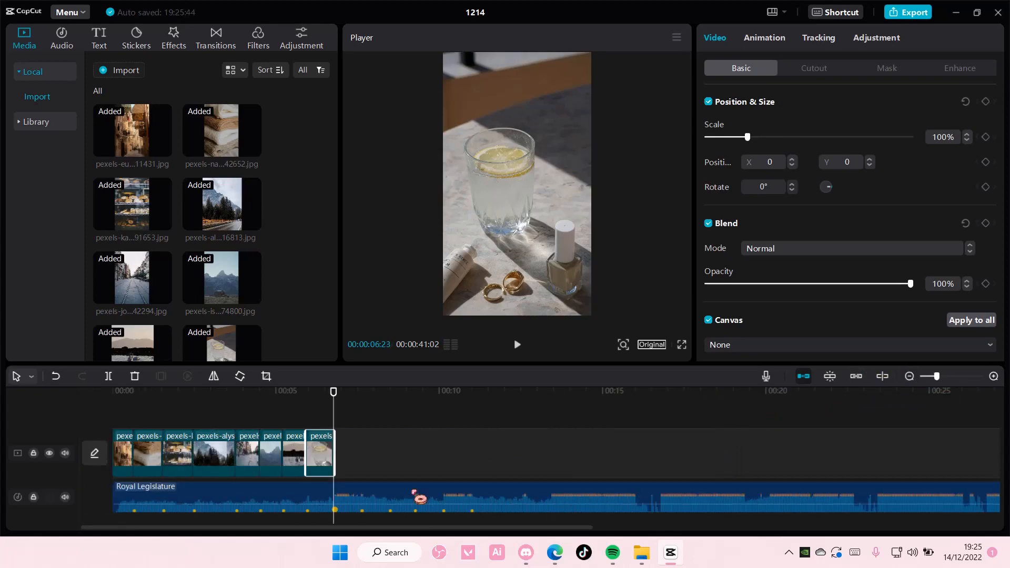
left_click(155, 392)
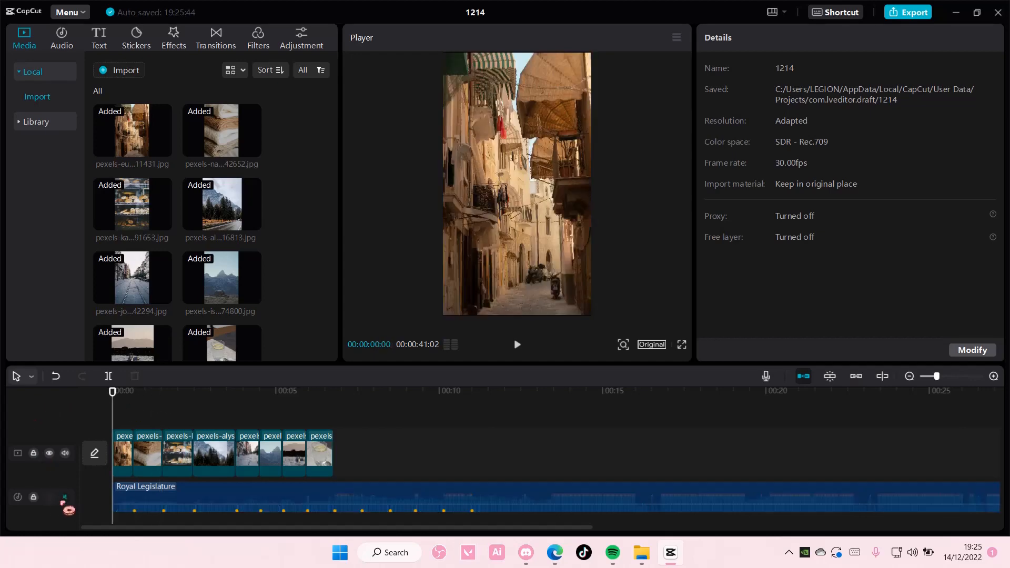
left_click(64, 497)
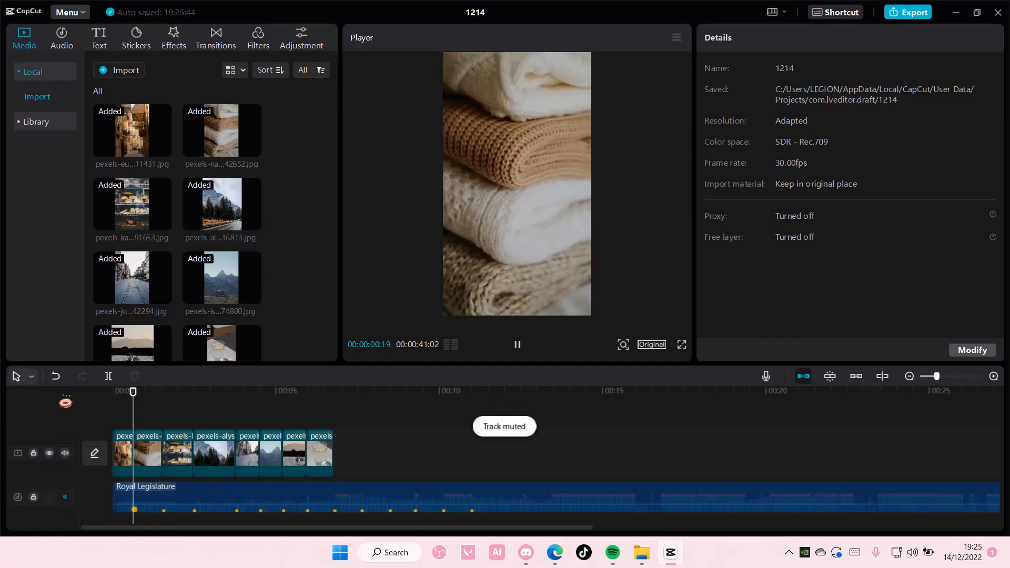